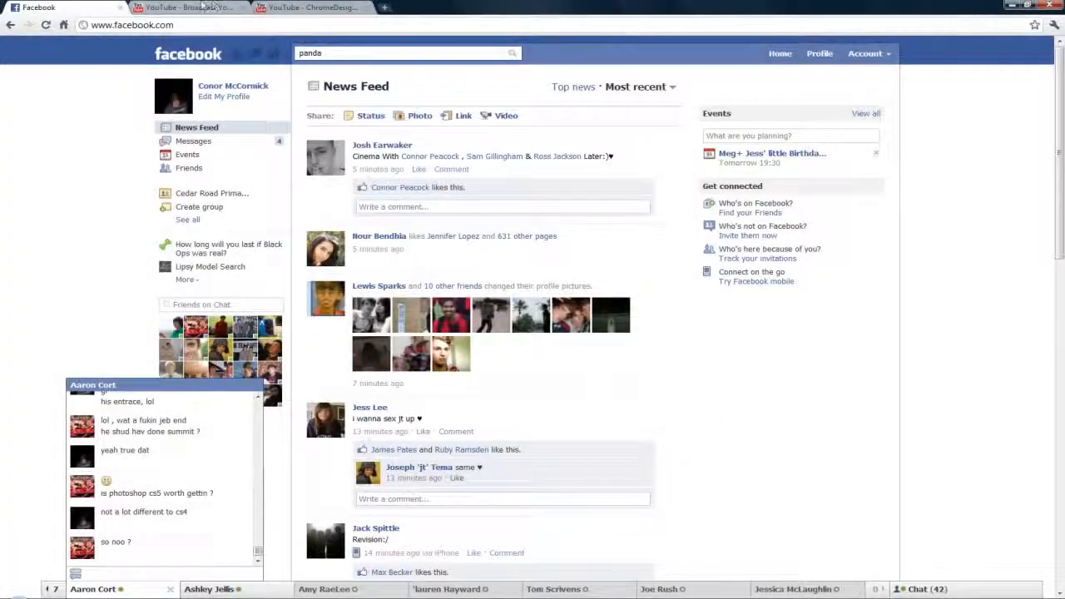
Step: Browse the channel's uploaded videos on the YouTube My Videos page
{"action": "left_click", "coordinate": [312, 8]}
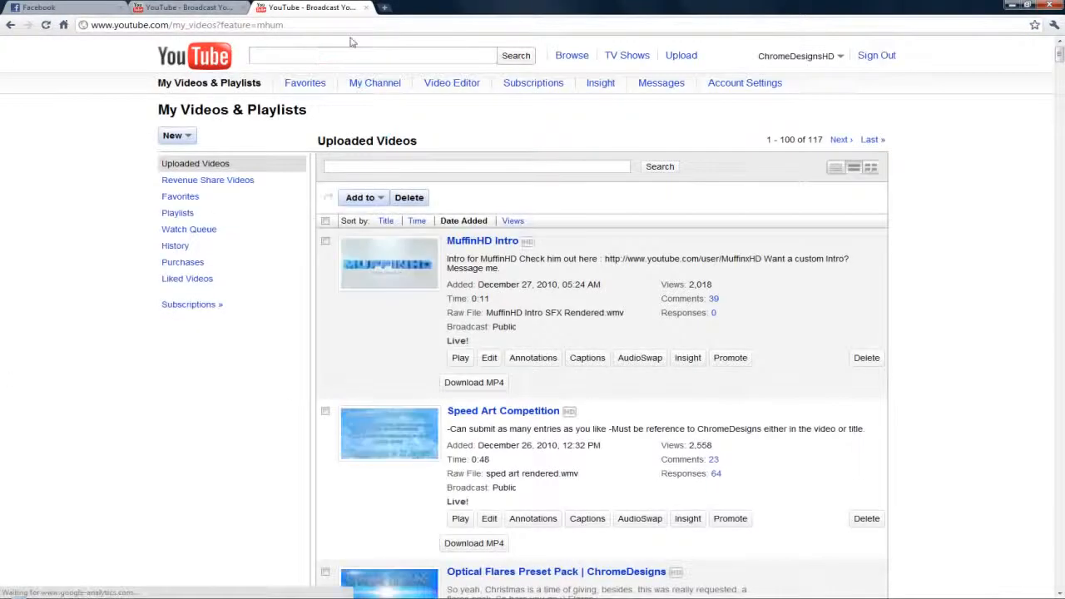
{"action": "scroll", "scroll_direction": "down", "scroll_amount": 3}
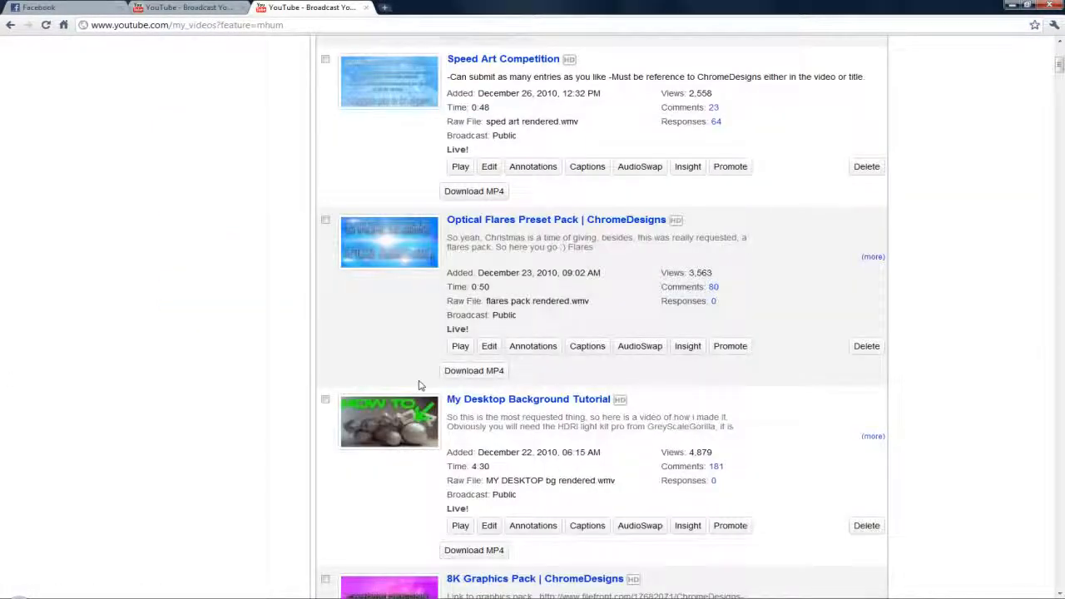
{"action": "scroll", "scroll_direction": "down", "scroll_amount": 3}
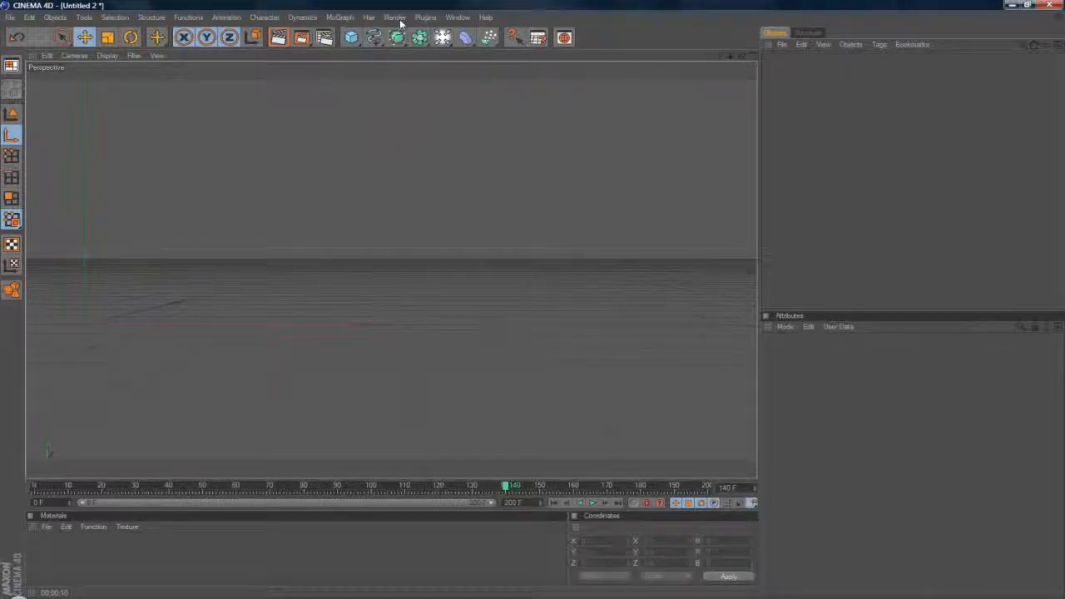
Step: Create a Text object reading CONOR in the BankGothic Md BT font
{"action": "left_click", "coordinate": [339, 16]}
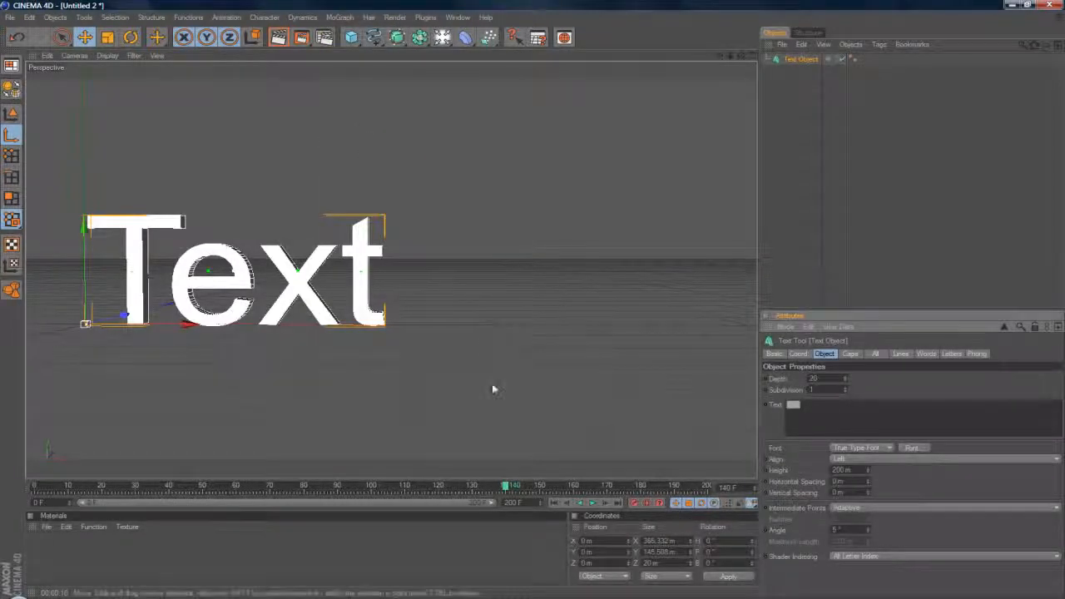
{"action": "type", "text": "CDN"}
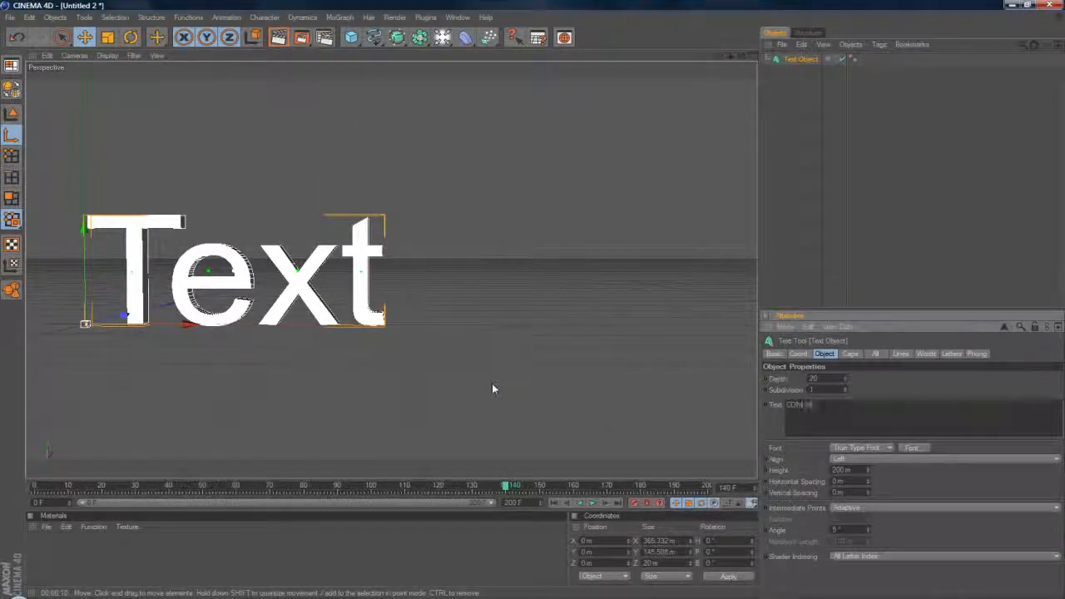
{"action": "left_click", "coordinate": [910, 448]}
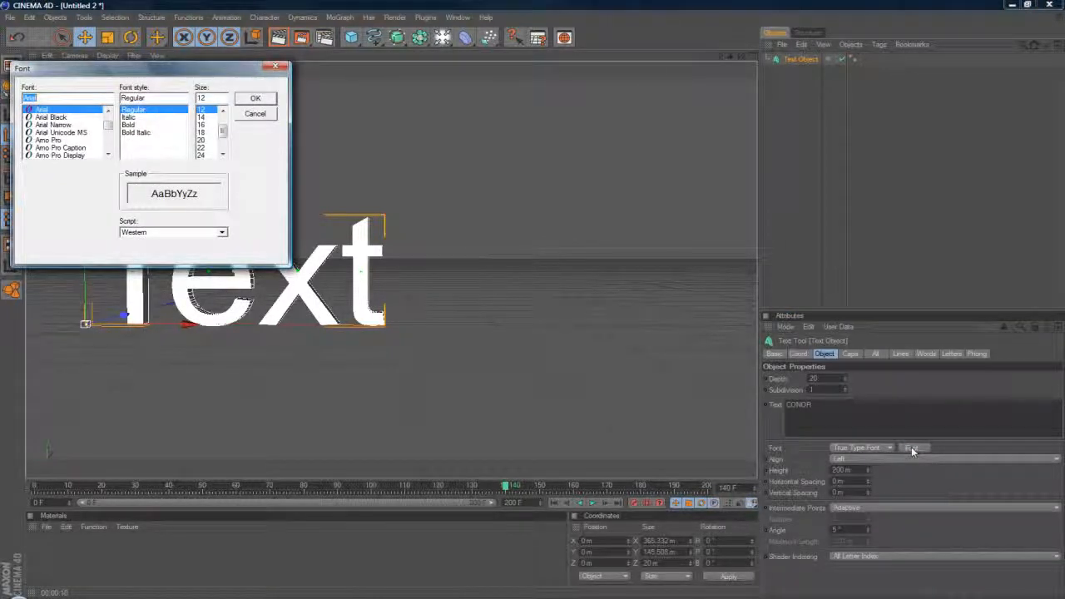
{"action": "type", "text": "BA"}
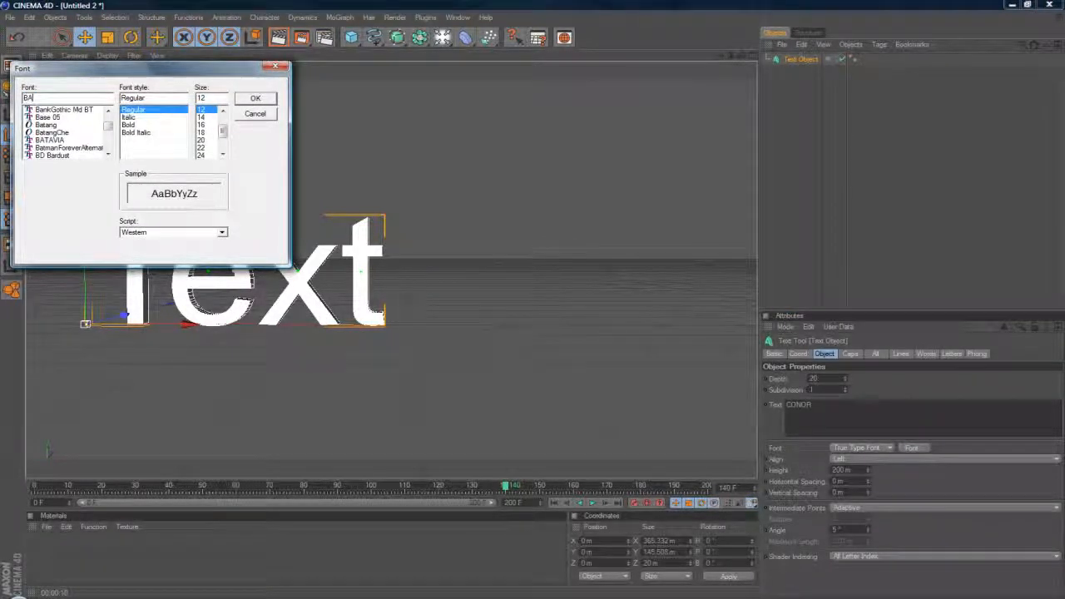
{"action": "left_click", "coordinate": [64, 109]}
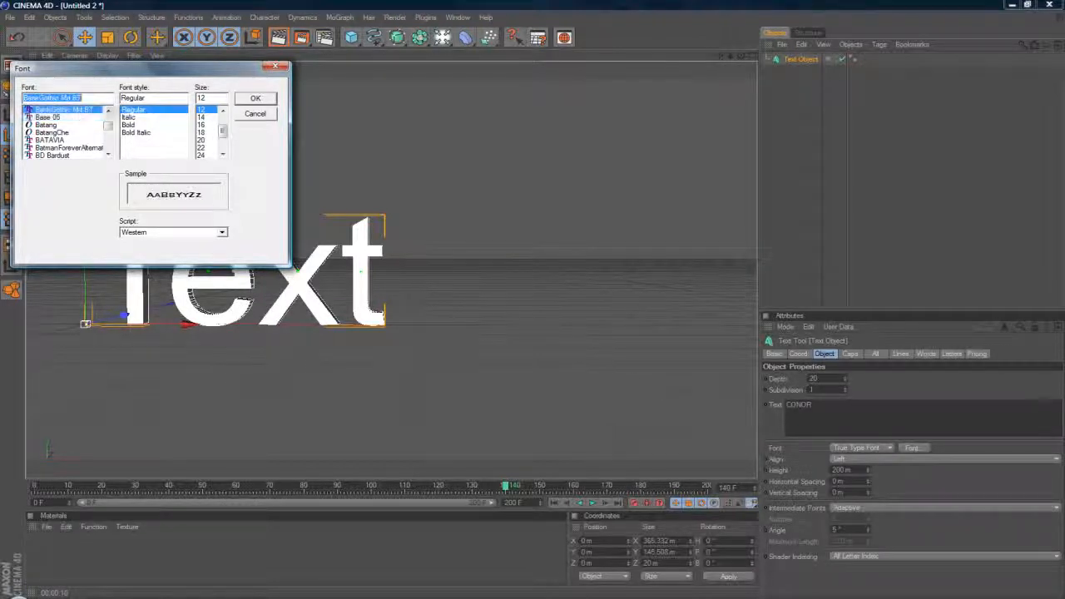
{"action": "left_click", "coordinate": [255, 99]}
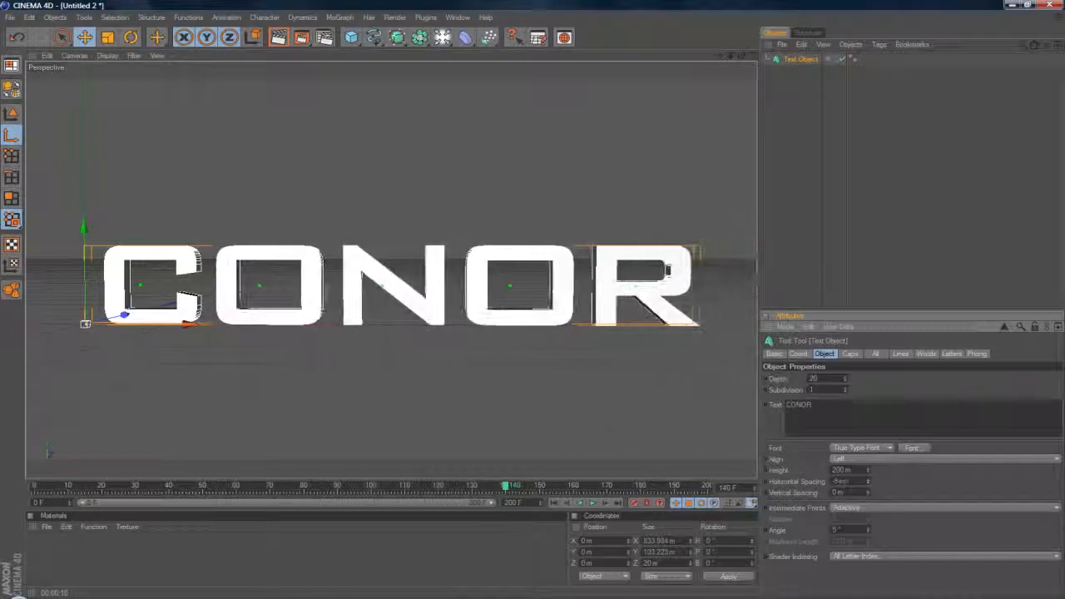
Step: Set Start and End caps to Fillet Cap with 2 steps
{"action": "left_click", "coordinate": [850, 353]}
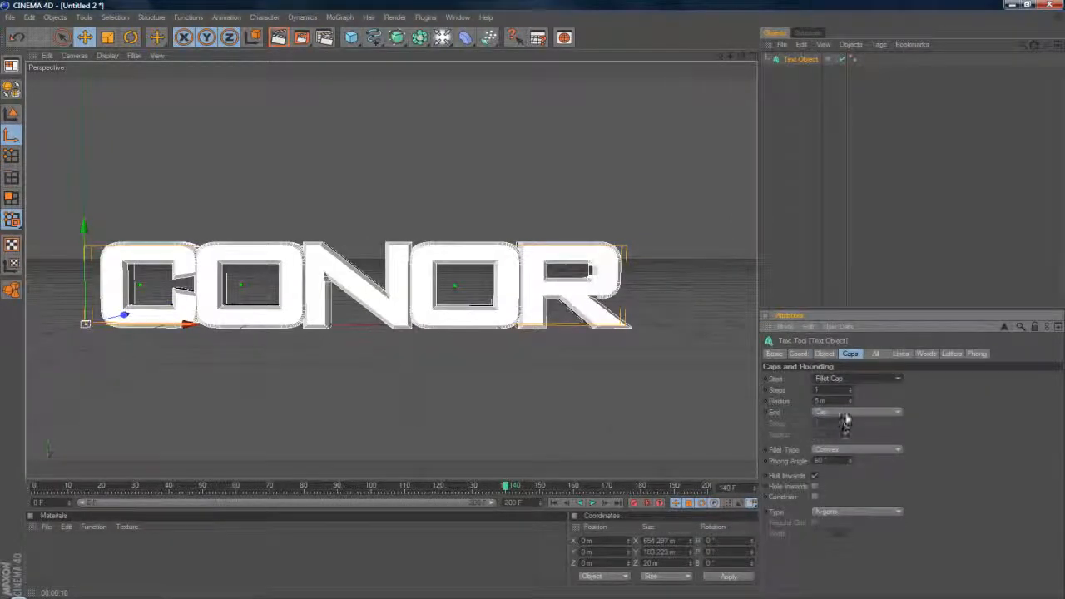
{"action": "left_click", "coordinate": [857, 412]}
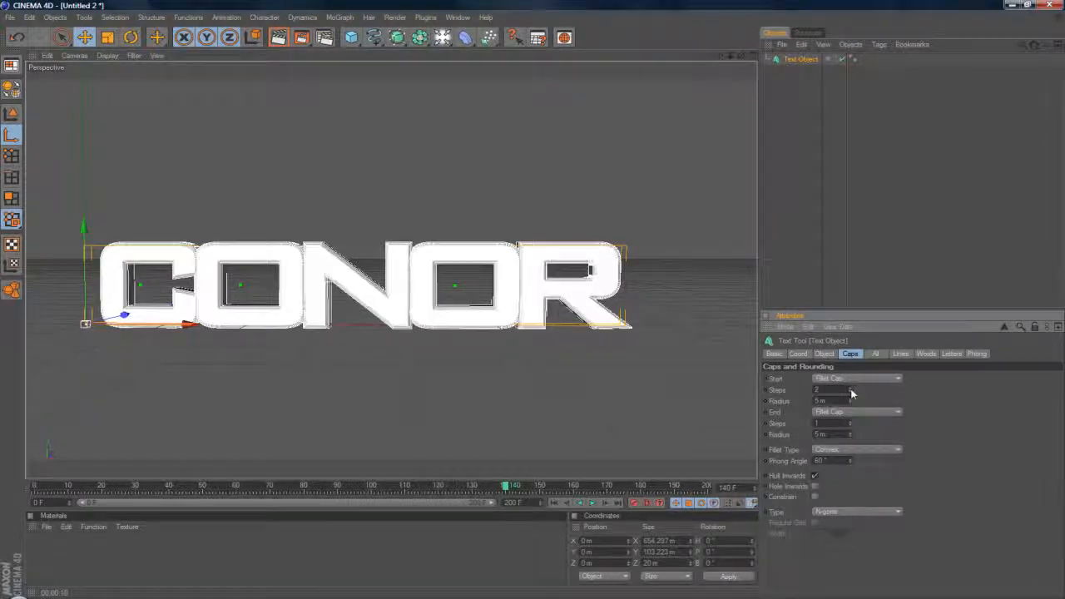
{"action": "left_click", "coordinate": [824, 353]}
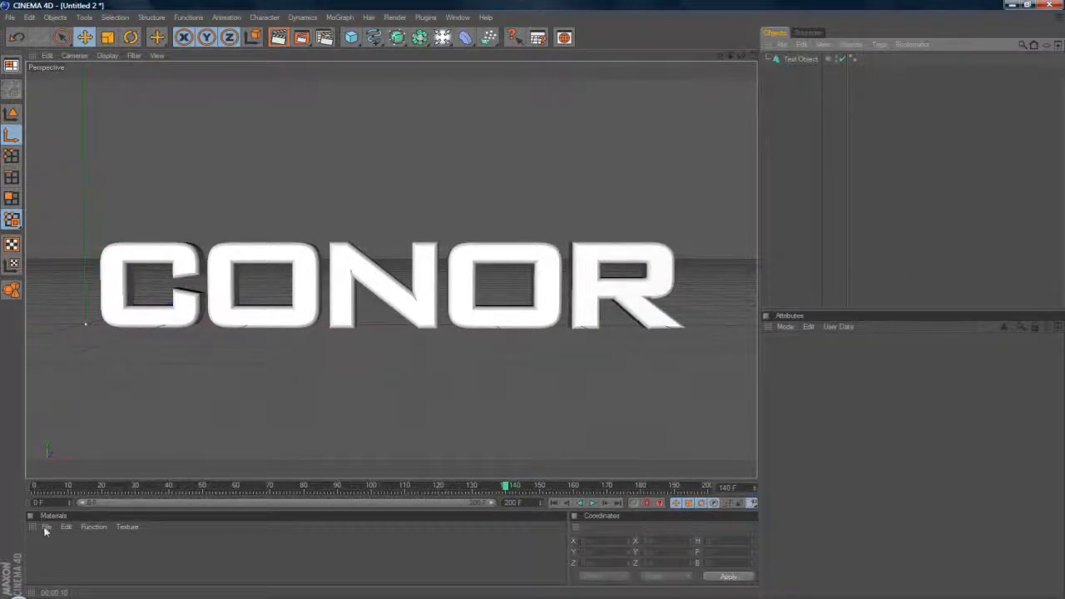
Step: Create a blue shader material for the CONOR text and render the active view
{"action": "left_click", "coordinate": [47, 526]}
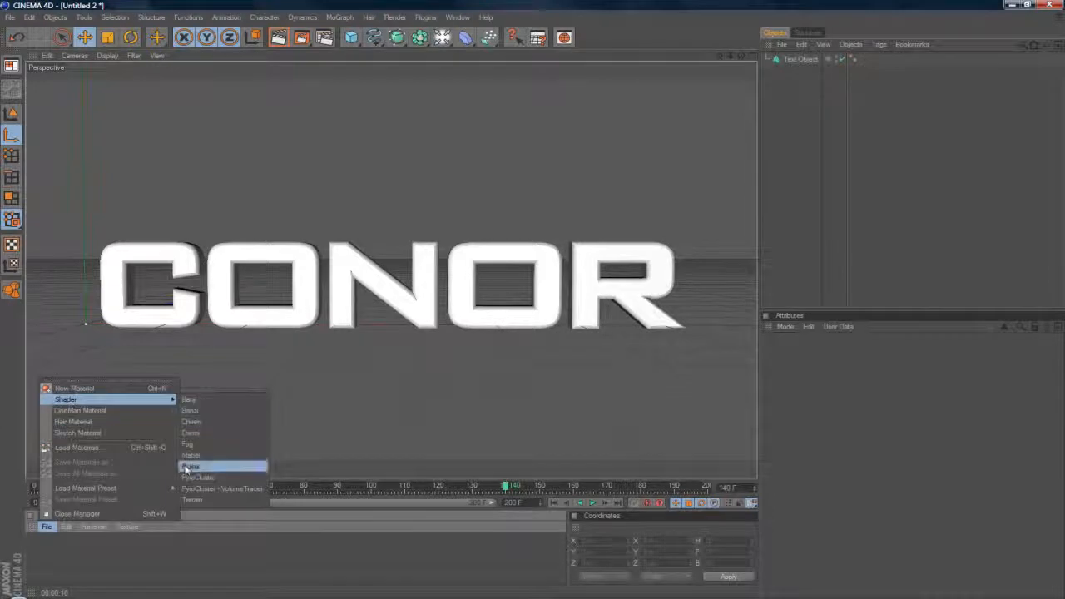
{"action": "left_click", "coordinate": [190, 465]}
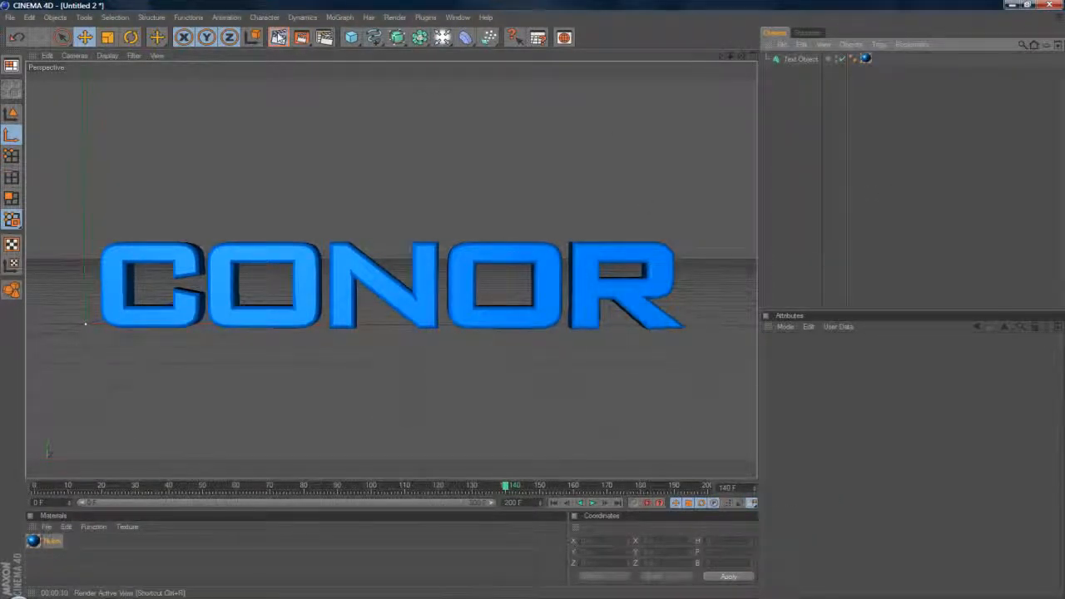
{"action": "left_click", "coordinate": [279, 37]}
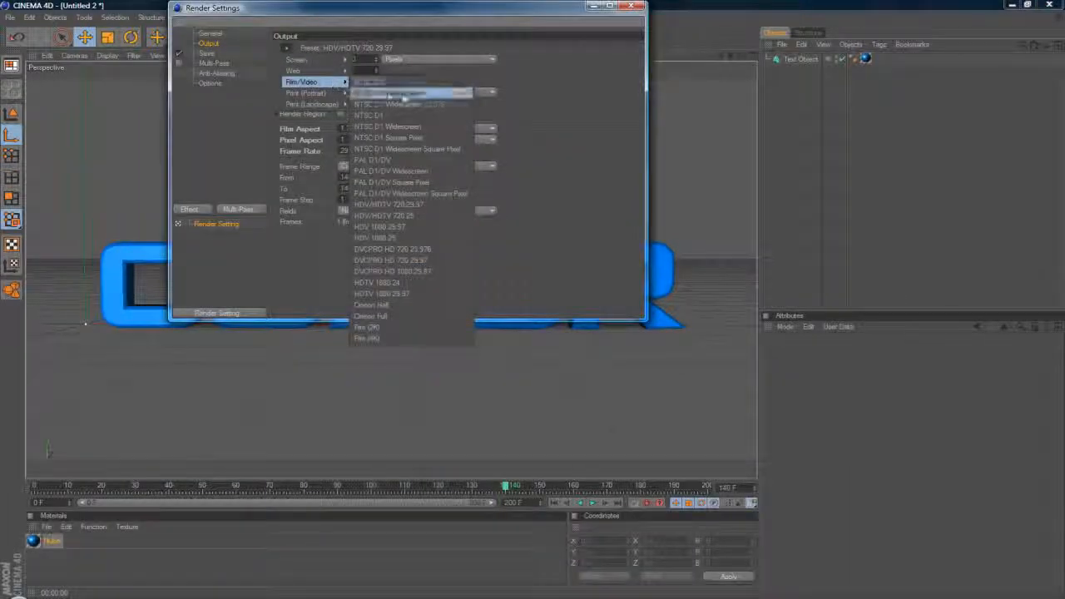
Step: Apply the HDV/HDTV 720 29.97 output preset and set Frame Range to Manual
{"action": "left_click", "coordinate": [388, 203]}
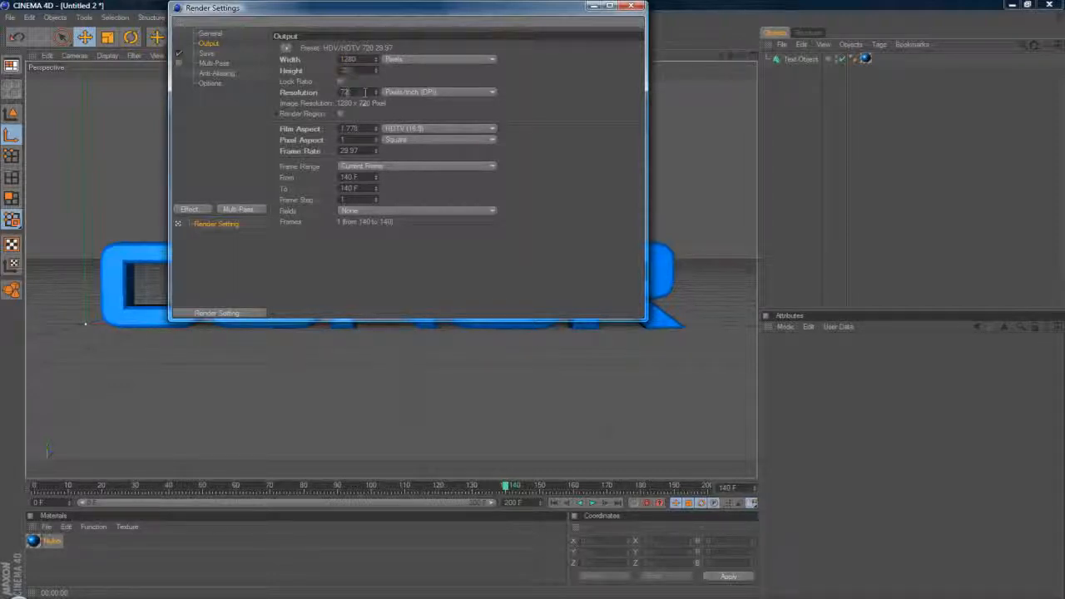
{"action": "left_click", "coordinate": [416, 166]}
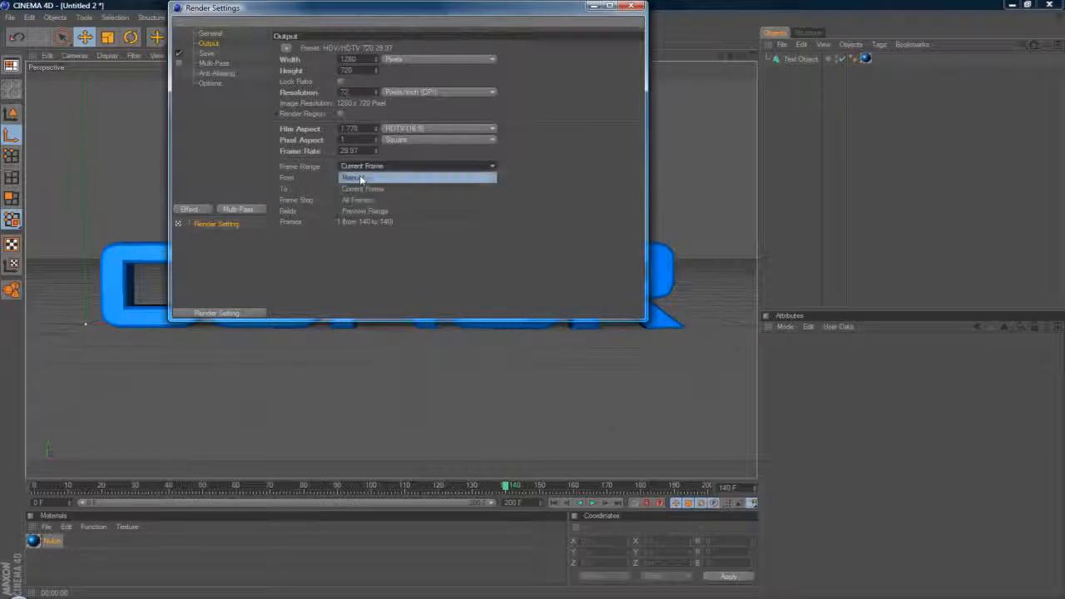
{"action": "left_click", "coordinate": [351, 177]}
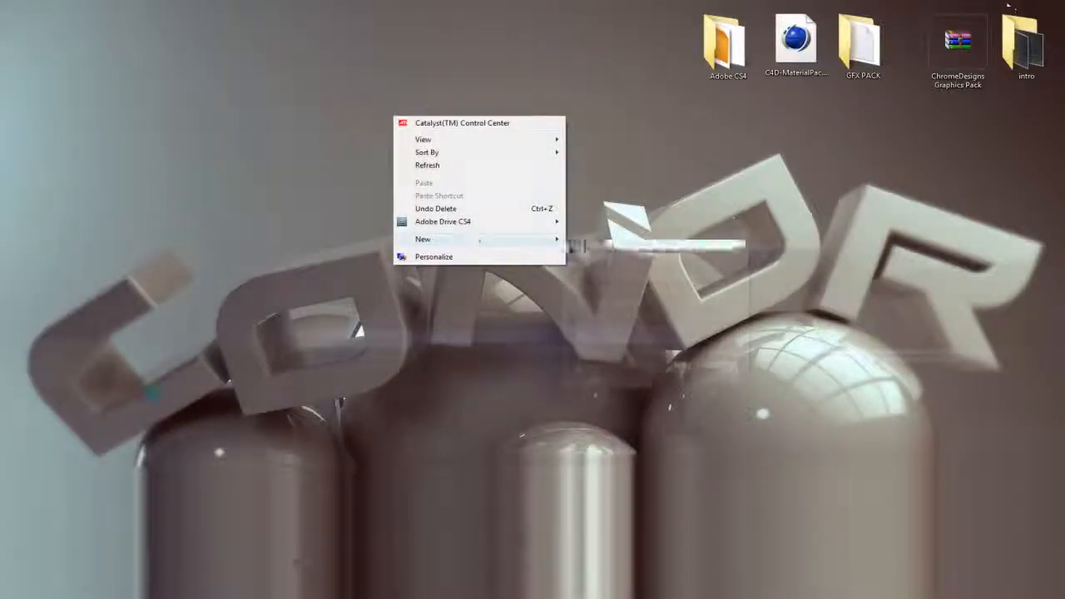
Step: Create a new folder on the desktop for the rendered frames
{"action": "left_click", "coordinate": [422, 239]}
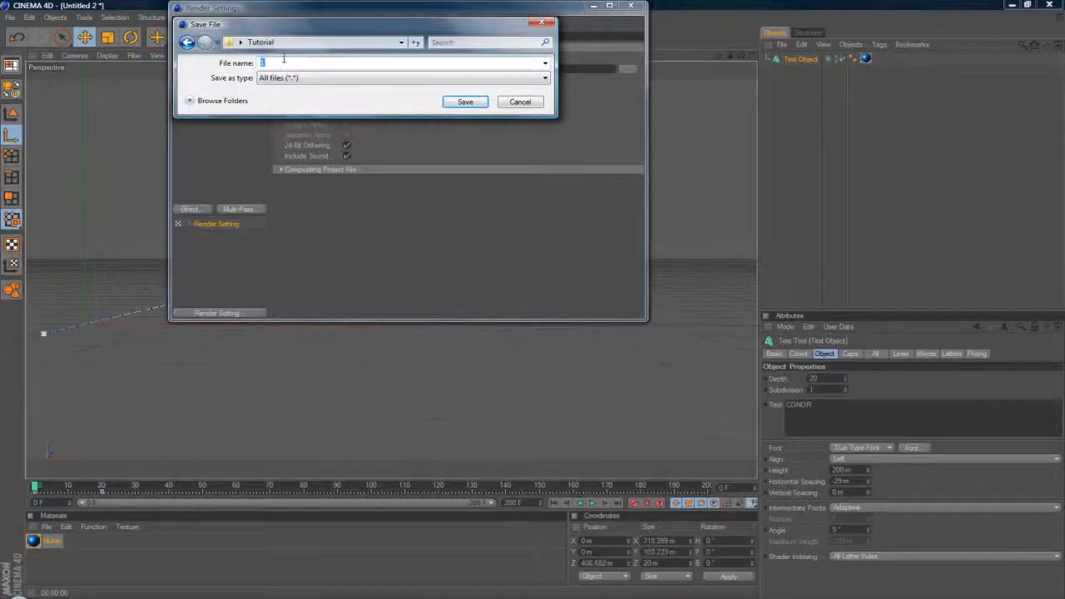
Step: Save the render output as 'tut' in the Desktop Tutorial folder
{"action": "type", "text": "tut"}
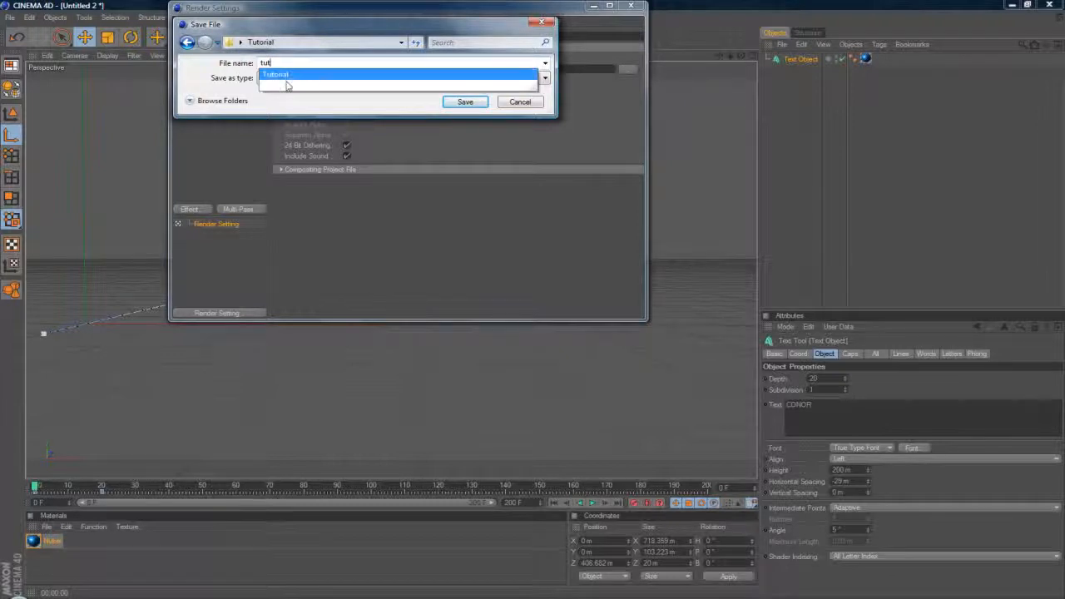
{"action": "left_click", "coordinate": [464, 101]}
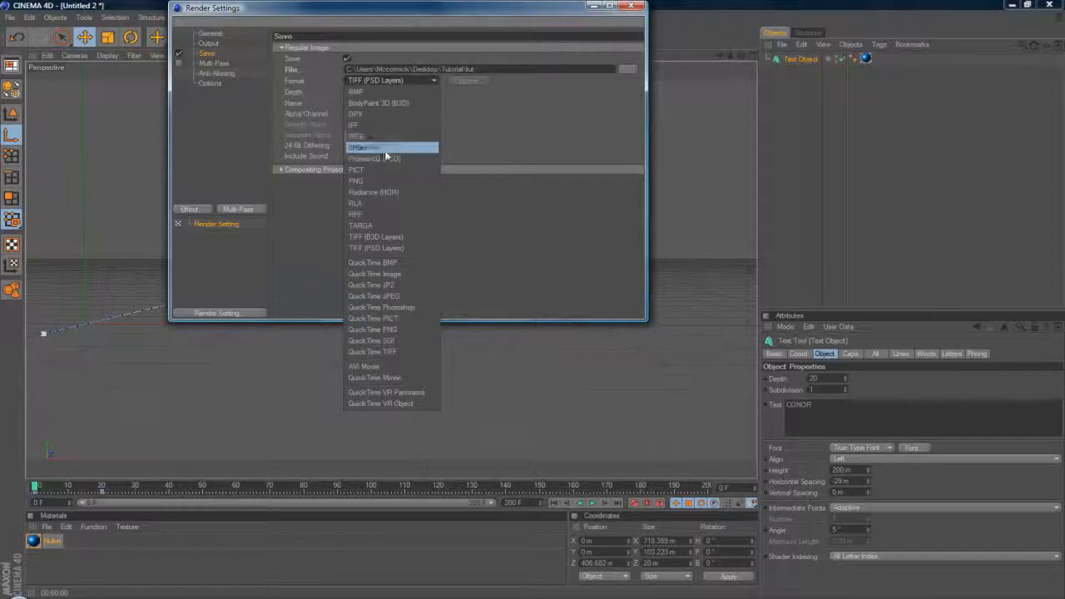
Step: Set the output format to PNG with Alpha Channel, then close Render Settings
{"action": "left_click", "coordinate": [355, 180]}
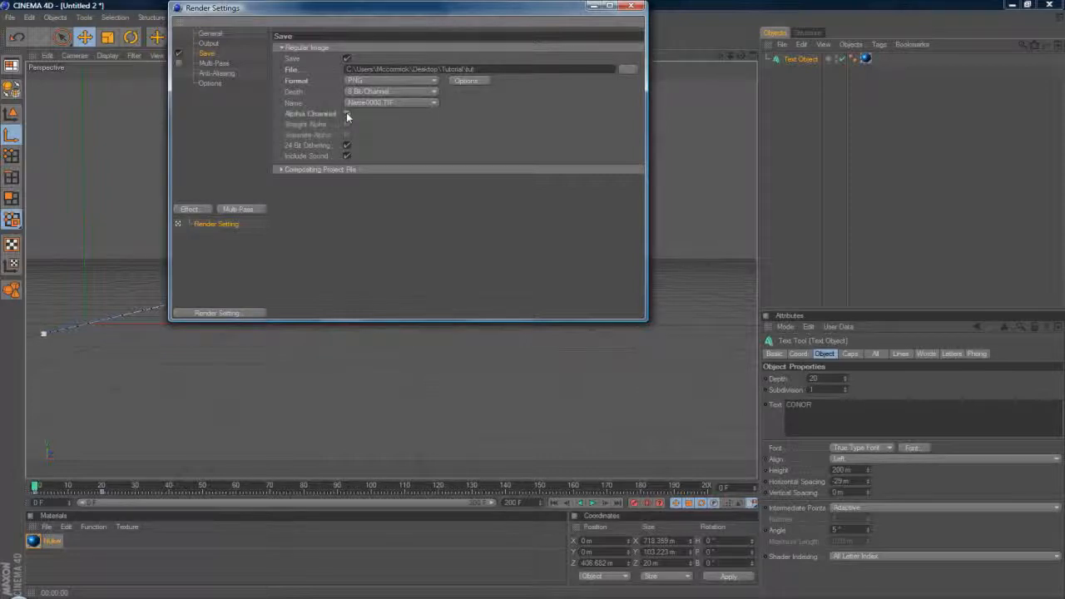
{"action": "left_click", "coordinate": [346, 113]}
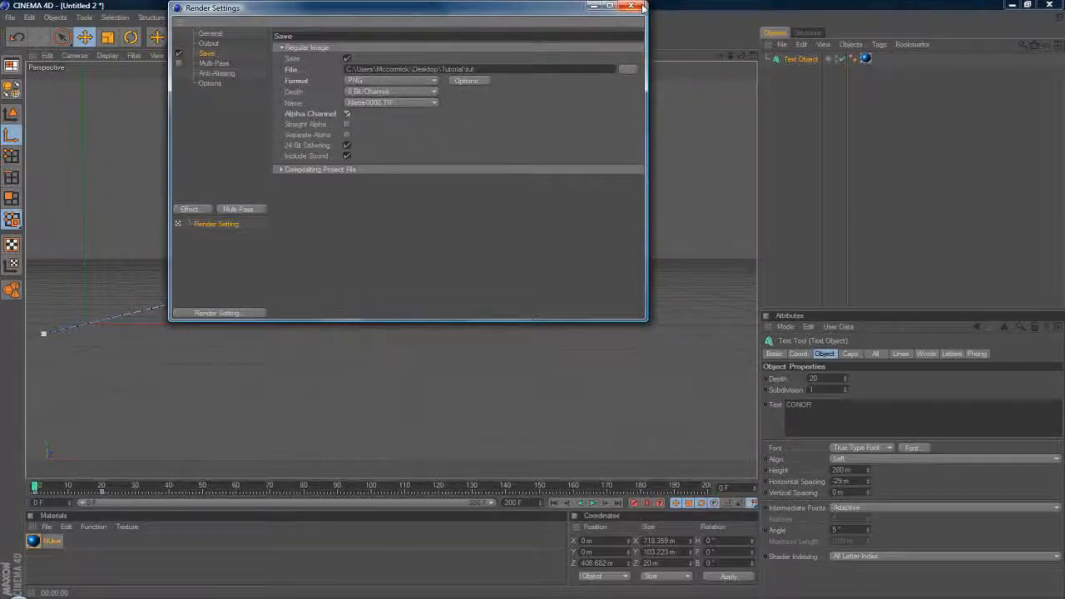
{"action": "left_click", "coordinate": [632, 8]}
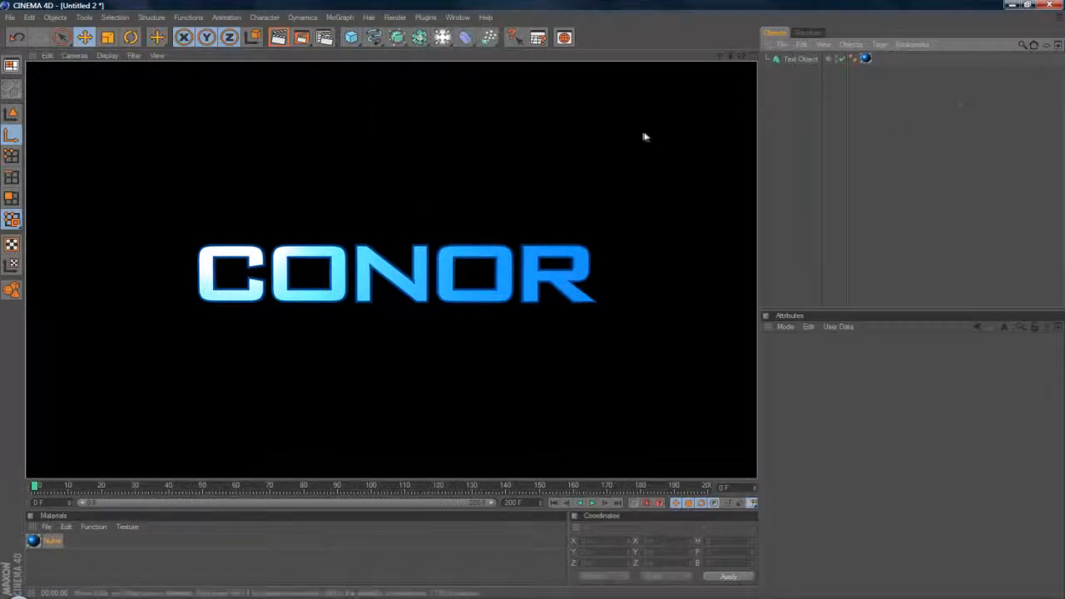
Step: Render the CONOR animation to the Picture Viewer as PNG files
{"action": "left_click", "coordinate": [563, 37]}
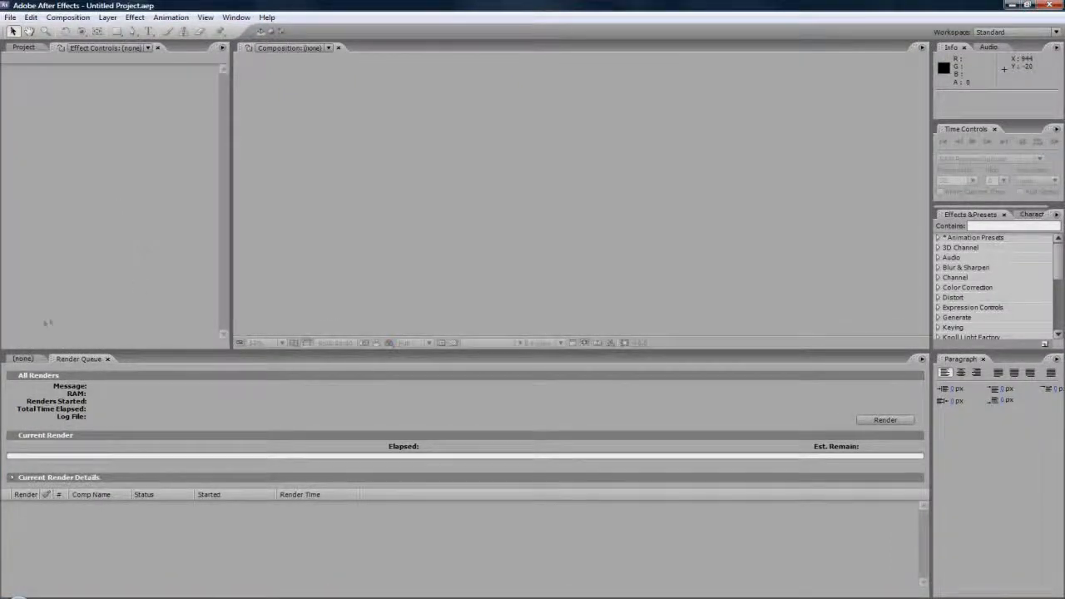
Step: Import the tut PNG sequence from the Tutorial folder into a new 'tut' composition
{"action": "left_click", "coordinate": [10, 16]}
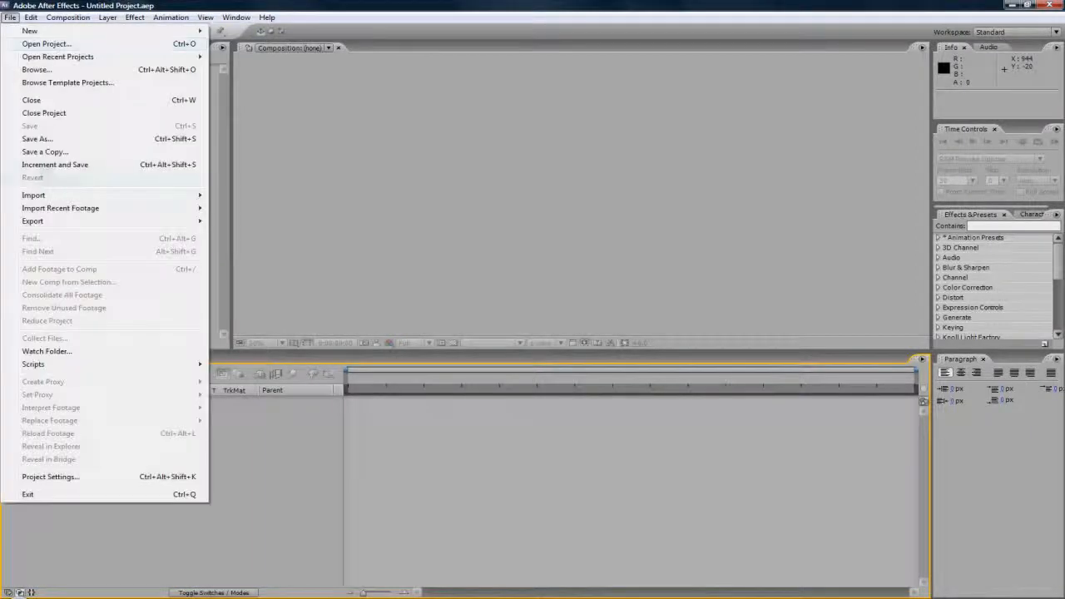
{"action": "left_click", "coordinate": [33, 195]}
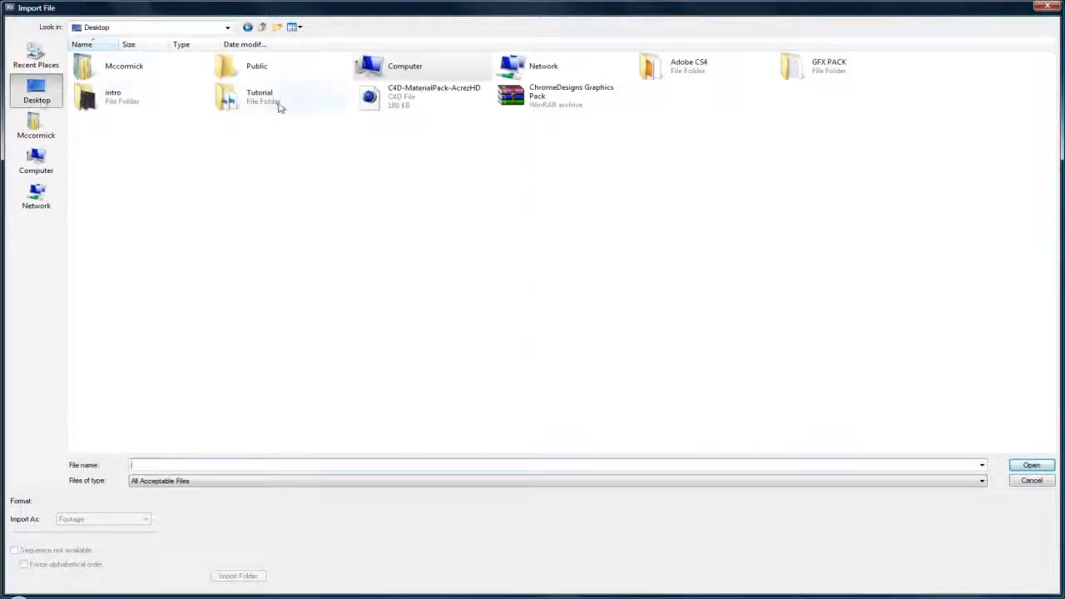
{"action": "double_click", "coordinate": [259, 96]}
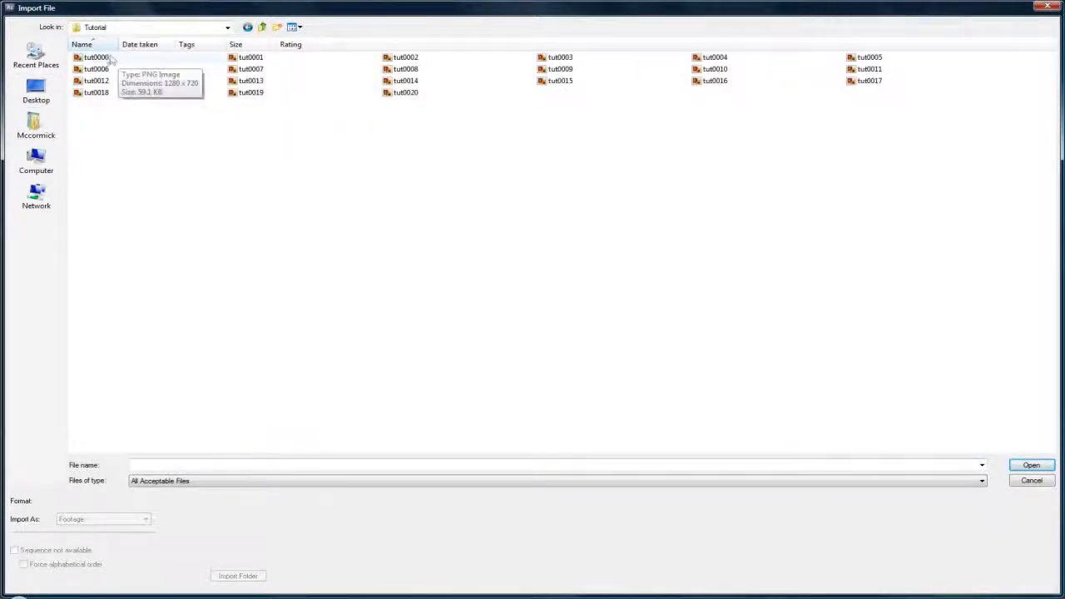
{"action": "left_click", "coordinate": [1029, 465]}
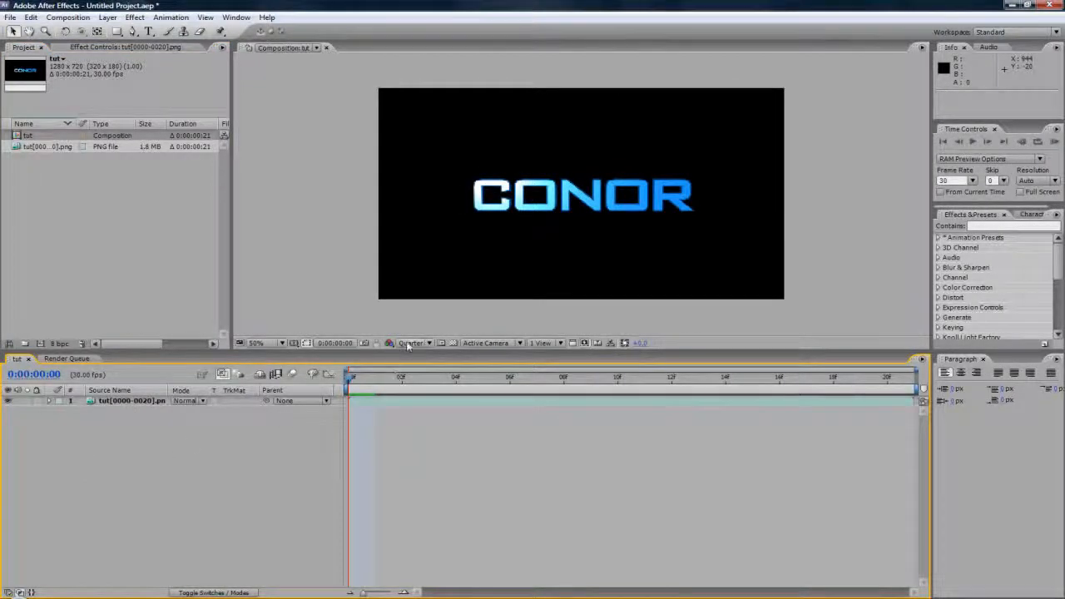
Step: Set the Composition preview to Full resolution and step back to an earlier frame
{"action": "left_click", "coordinate": [412, 341]}
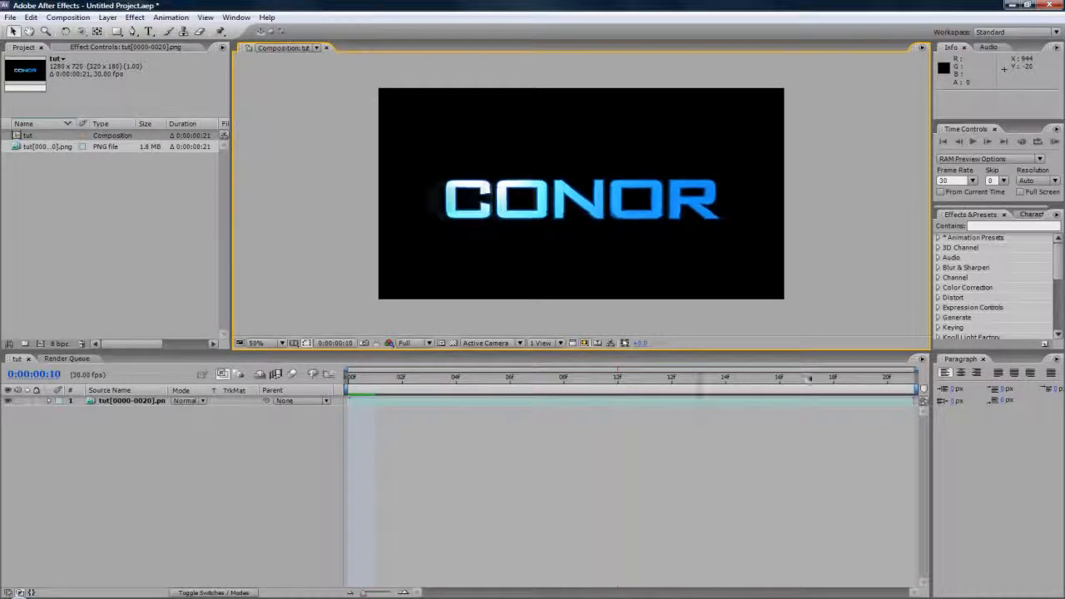
{"action": "left_click", "coordinate": [430, 377]}
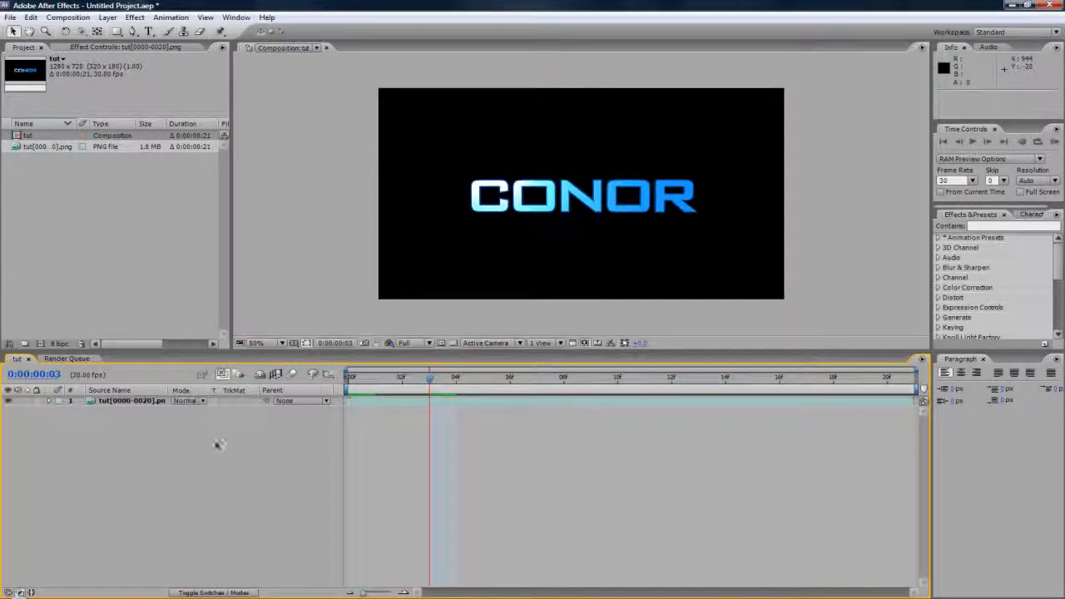
{"action": "mouse_move", "coordinate": [136, 431]}
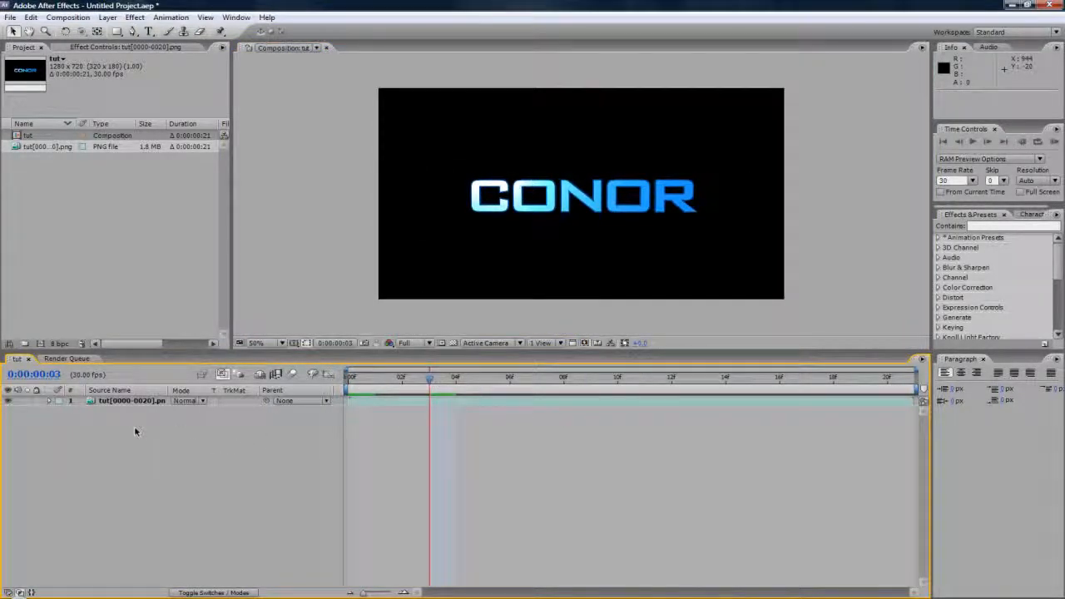
Step: Create a new light grey solid layer from the timeline's New > Solid menu
{"action": "right_click", "coordinate": [136, 432]}
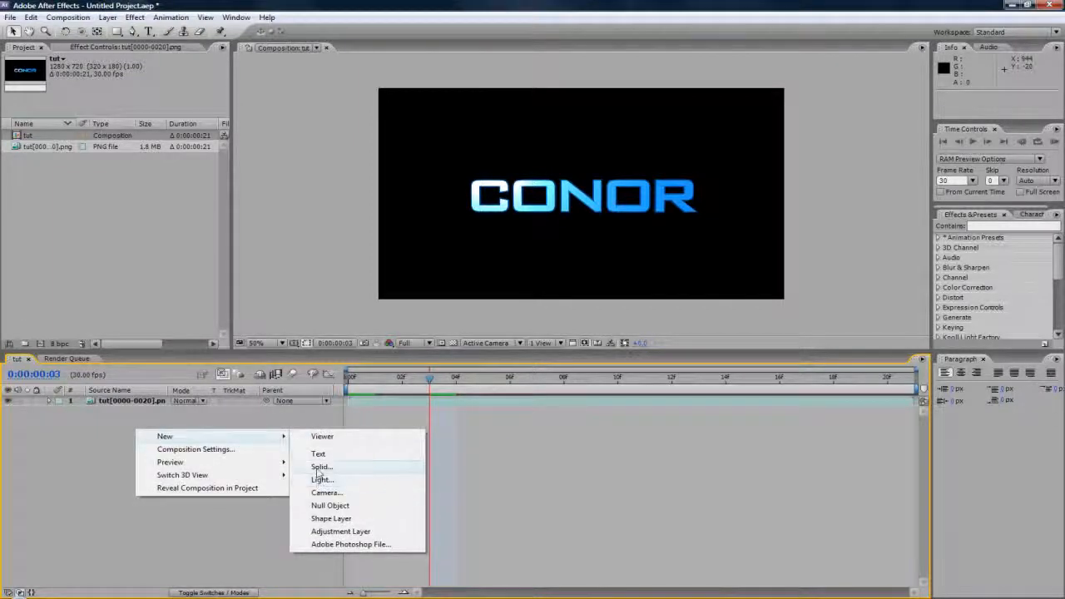
{"action": "left_click", "coordinate": [322, 467]}
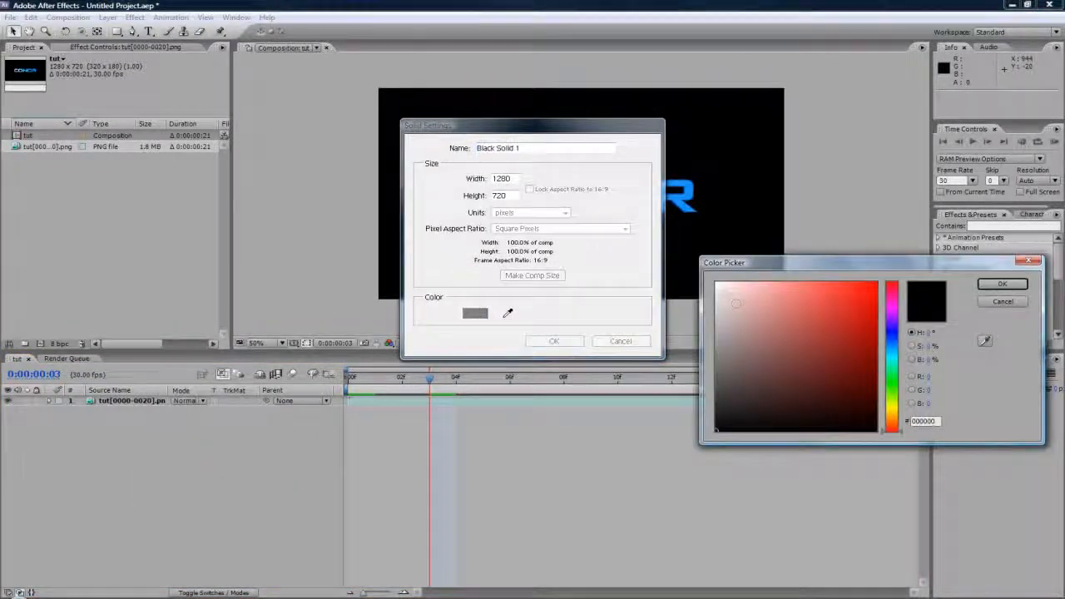
{"action": "left_click", "coordinate": [1001, 283]}
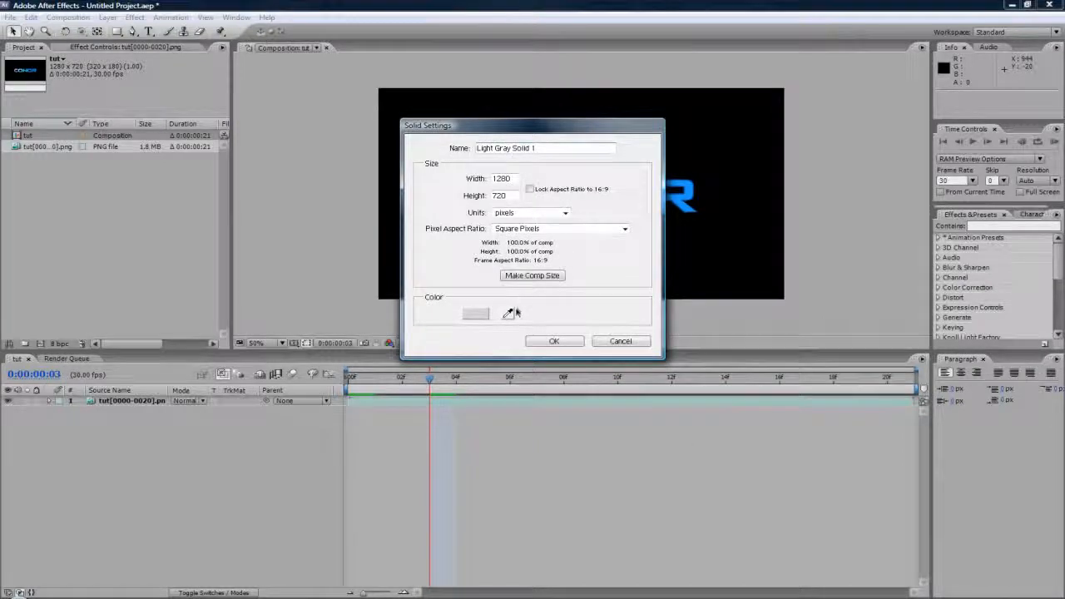
{"action": "left_click", "coordinate": [554, 341]}
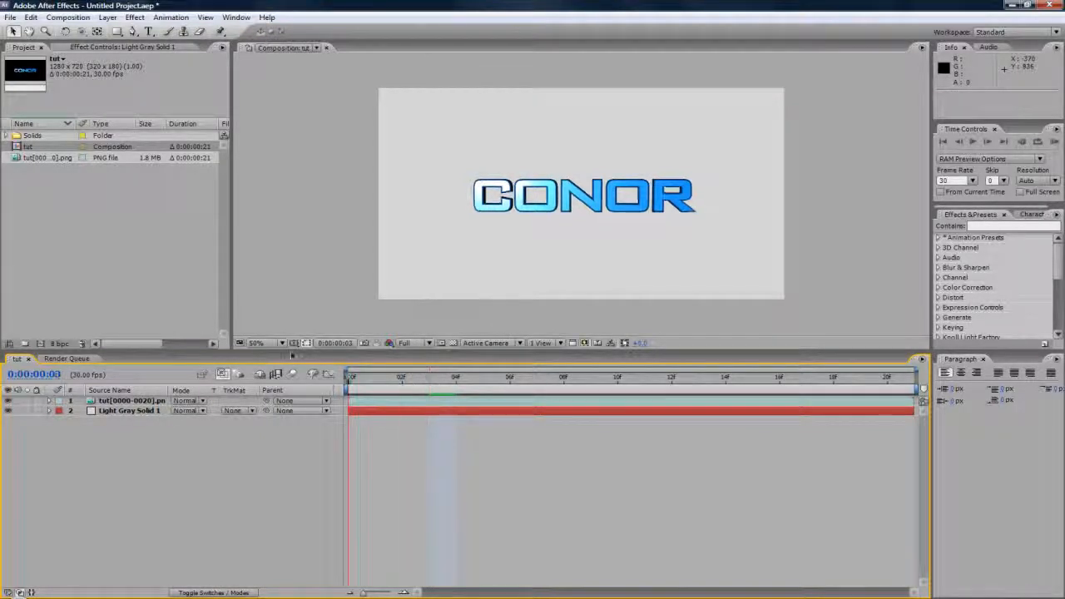
{"action": "left_click", "coordinate": [725, 376]}
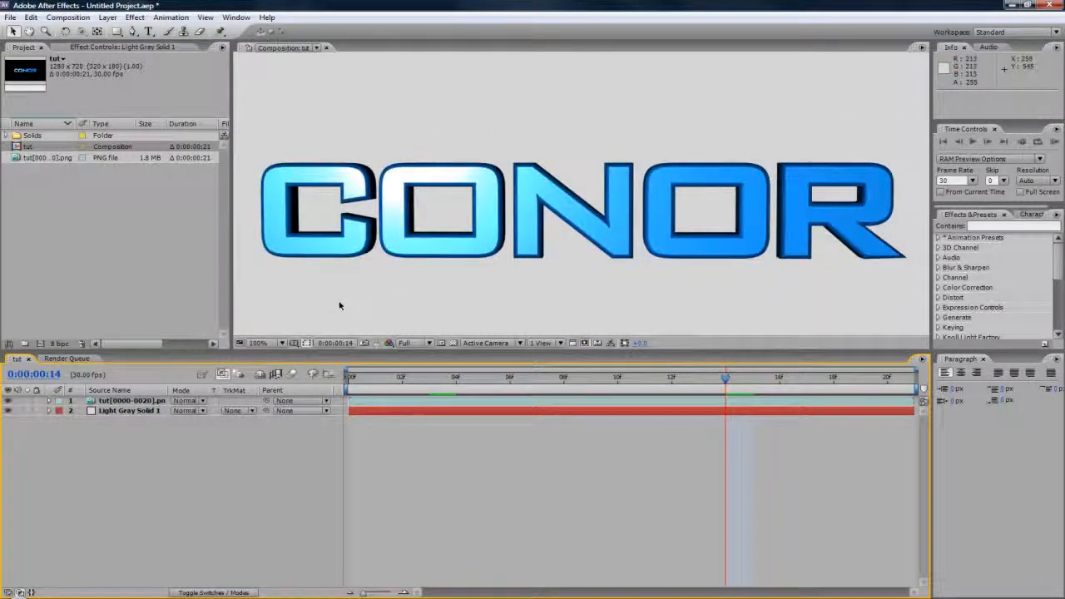
{"action": "left_click", "coordinate": [259, 343]}
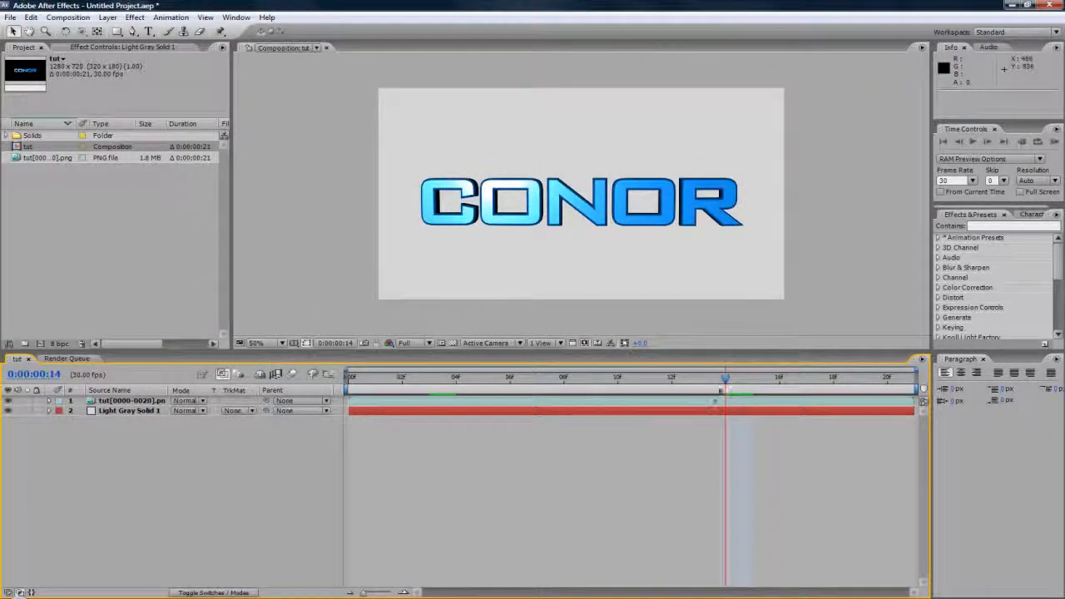